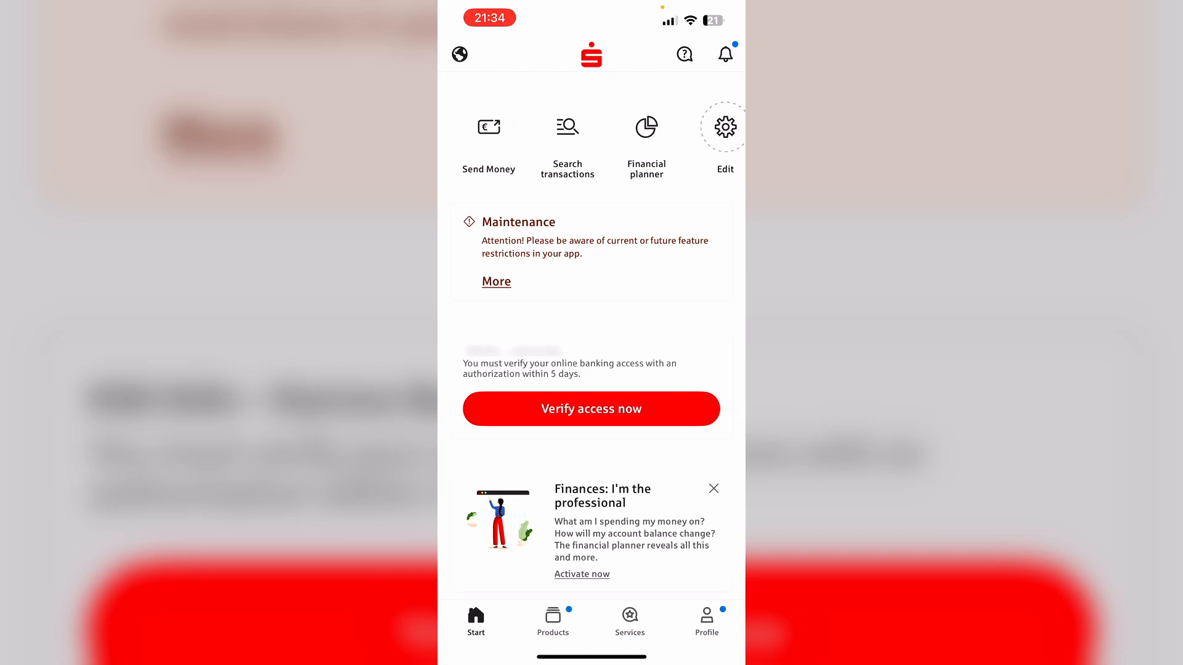
Open the Sparkasse Messages area and its date-sorted Inbox
scroll("down", 3)
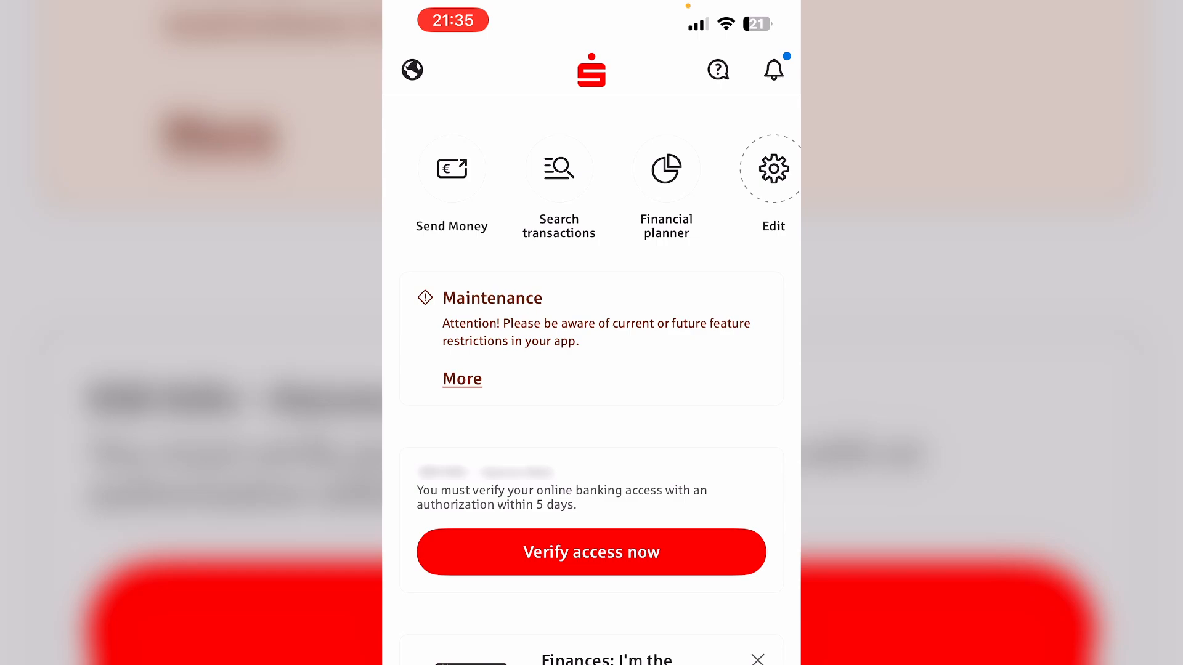
left_click(773, 70)
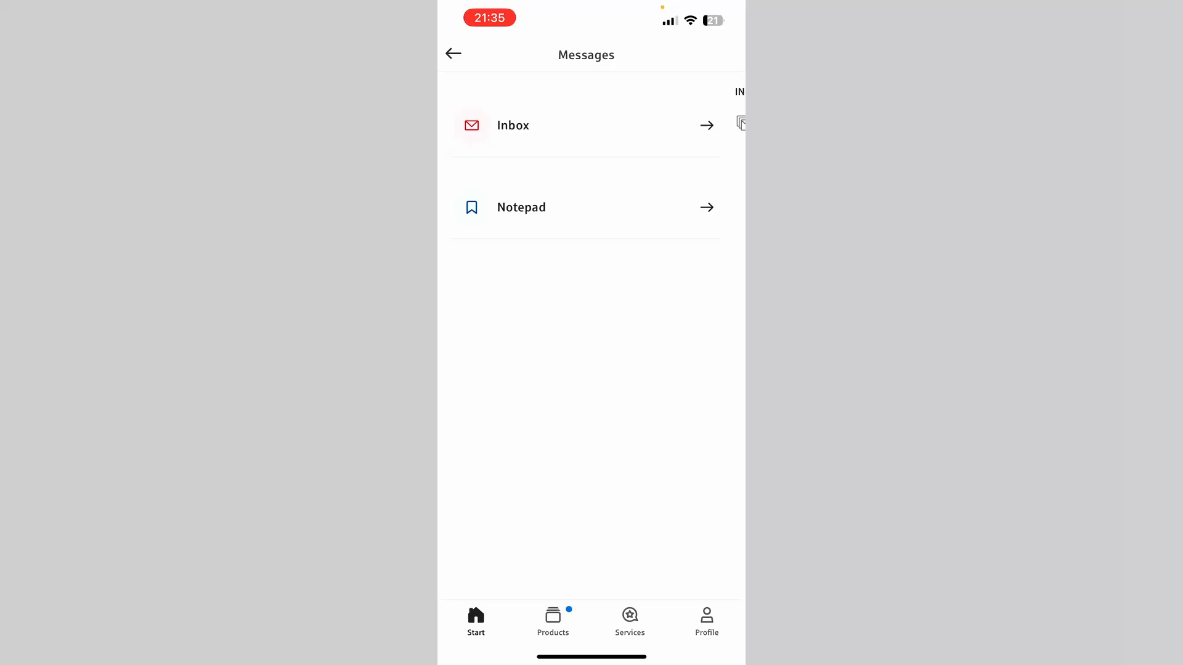
left_click(586, 125)
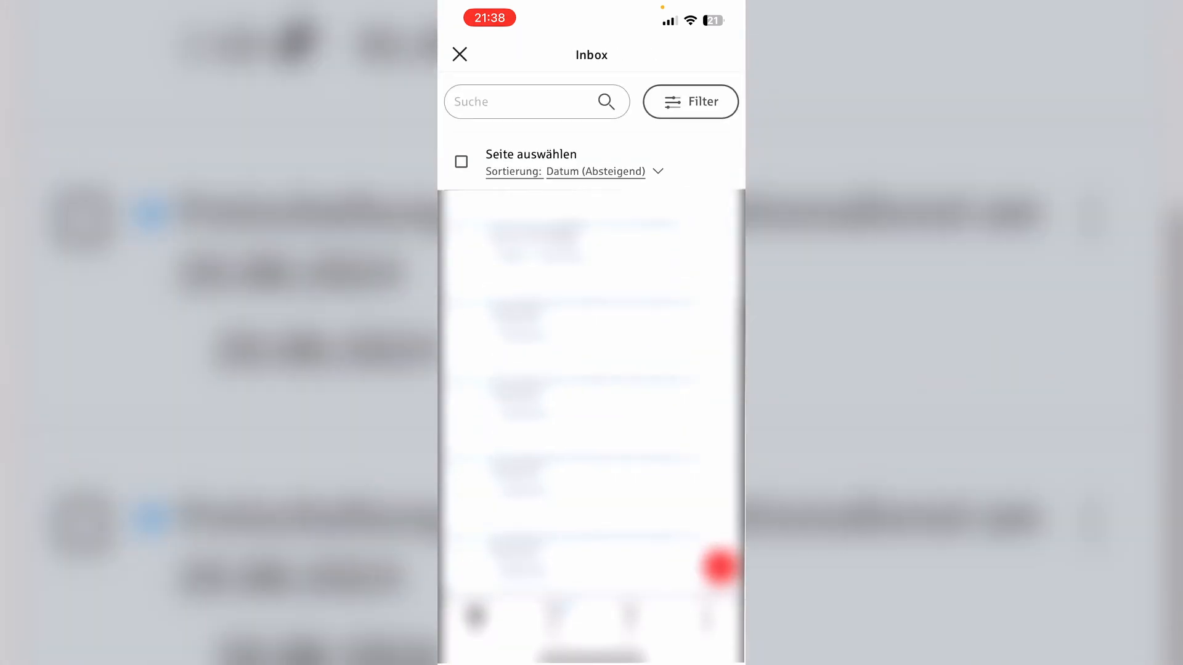
scroll("down", 3)
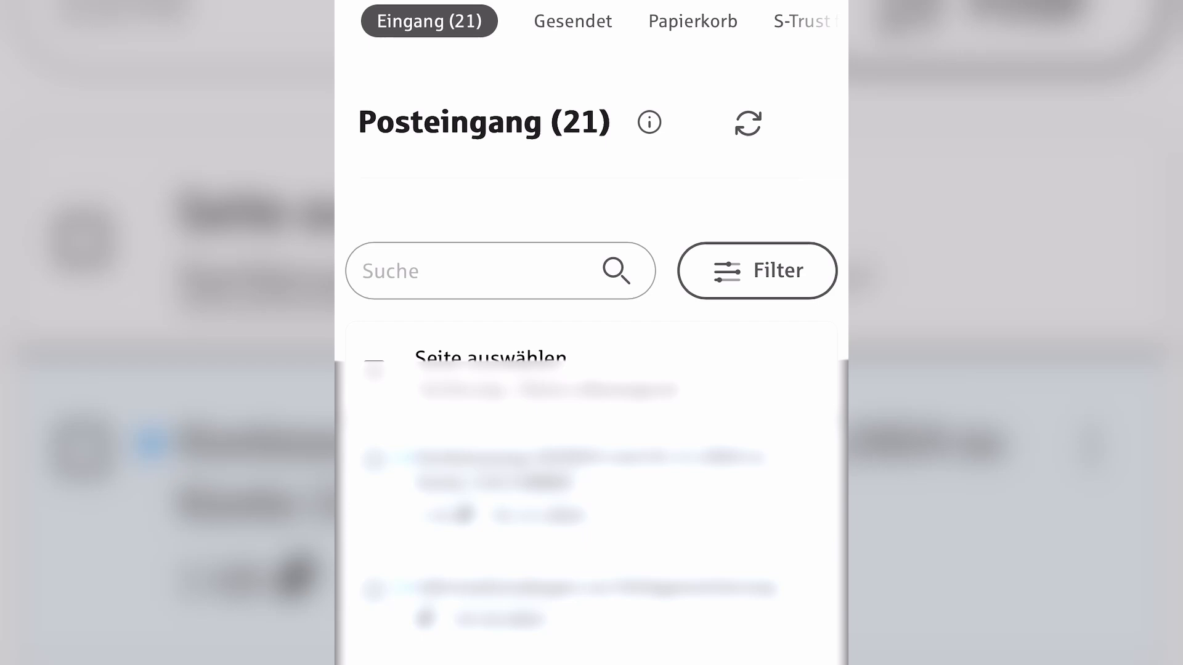
Filter the Posteingang by message type to show the monthly messages
left_click(756, 270)
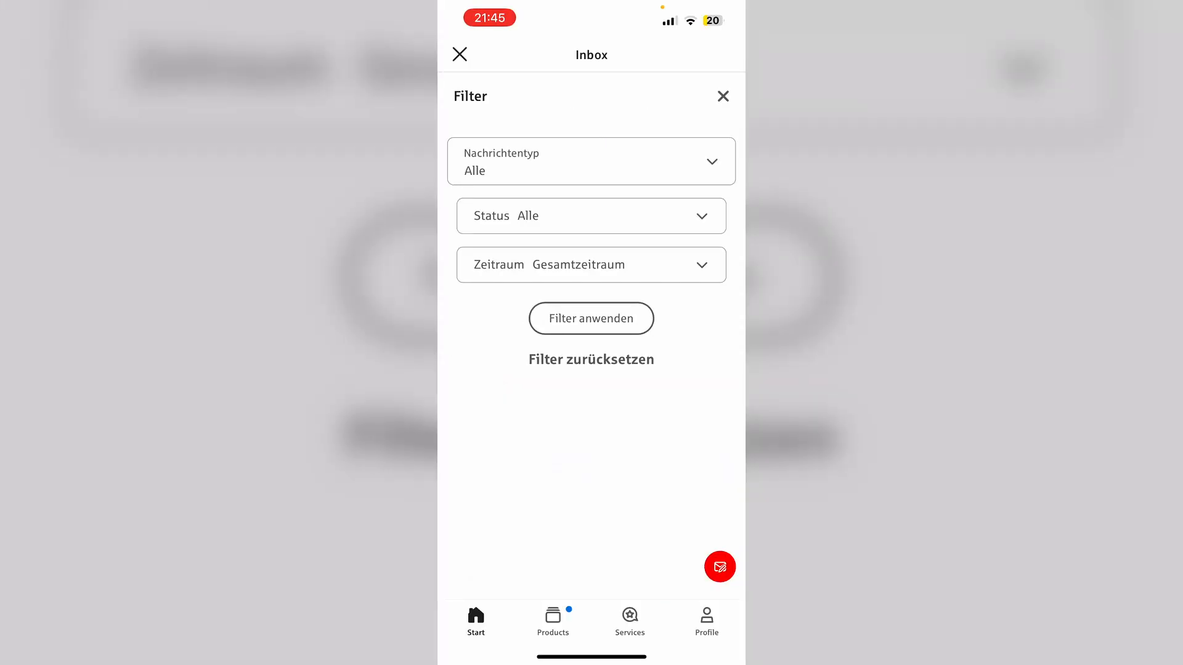
left_click(591, 161)
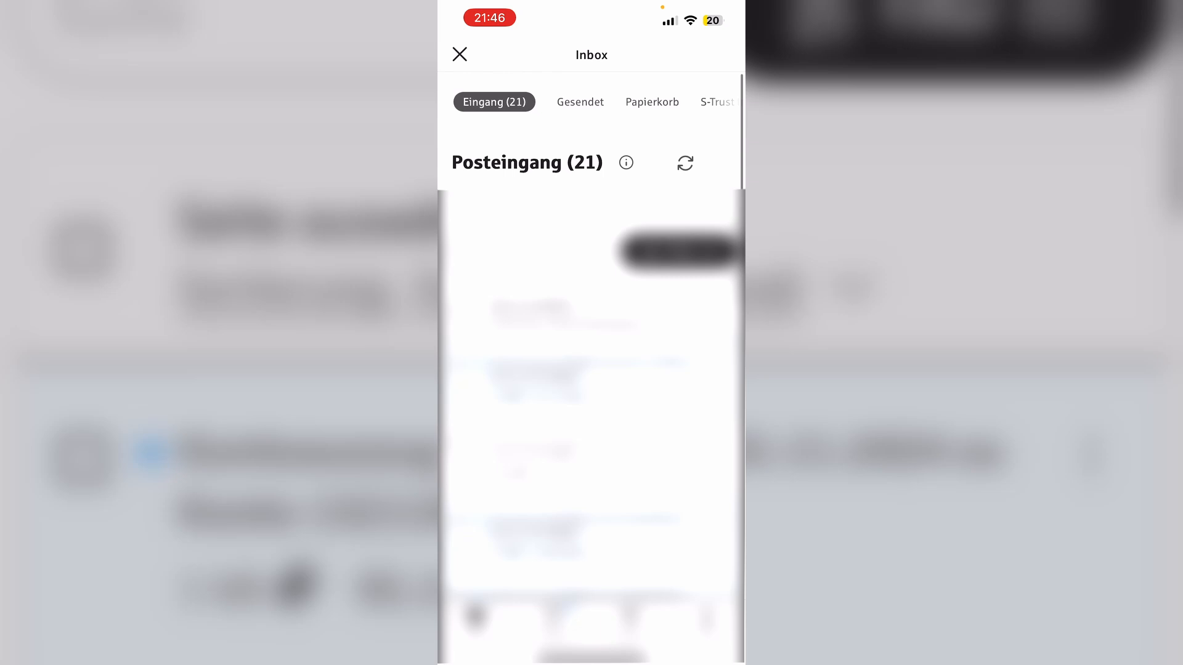
scroll("down", 3)
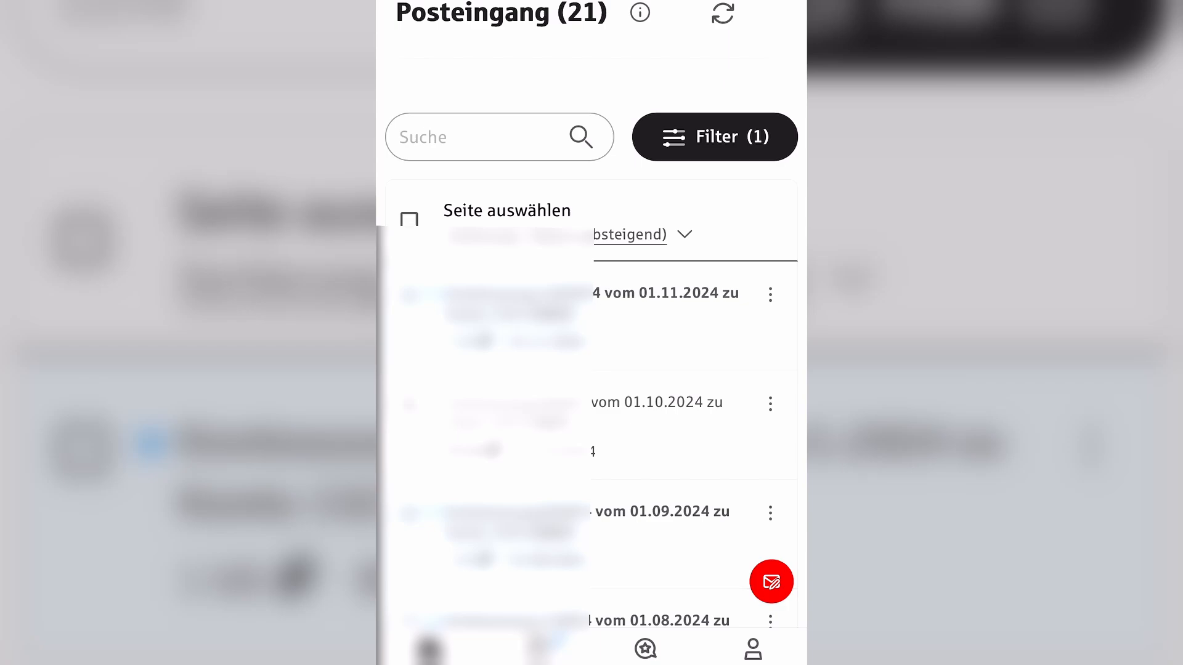
Open the Kontoauszug 10/2024 statement from its action menu into print options
left_click(770, 294)
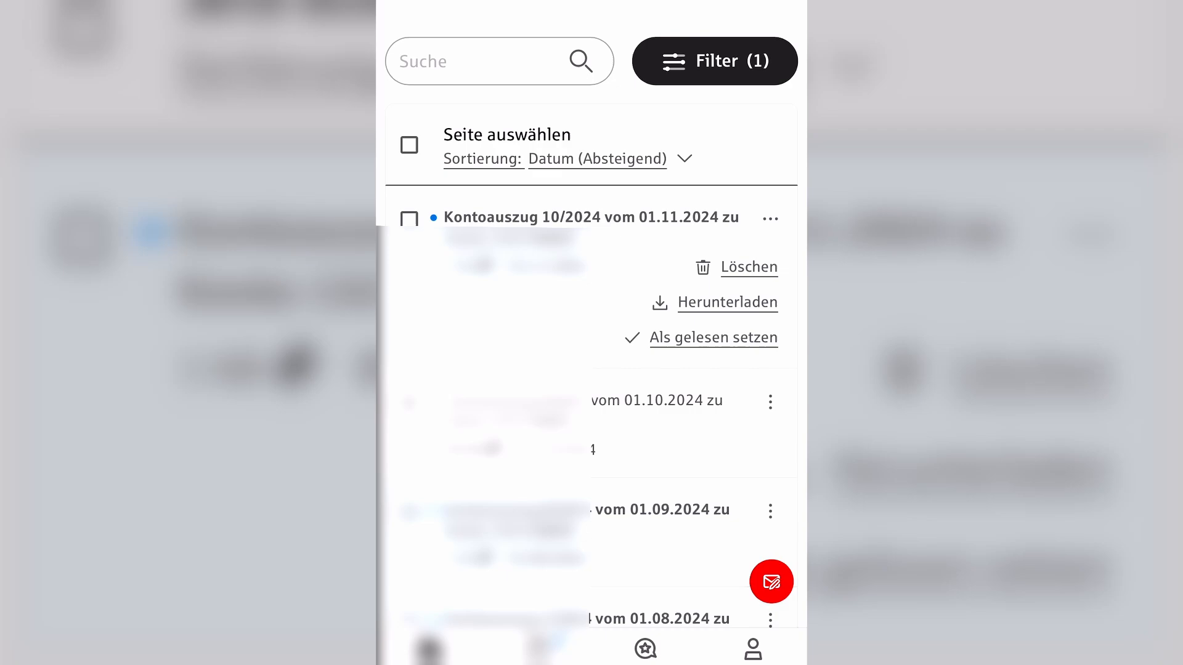
left_click(726, 302)
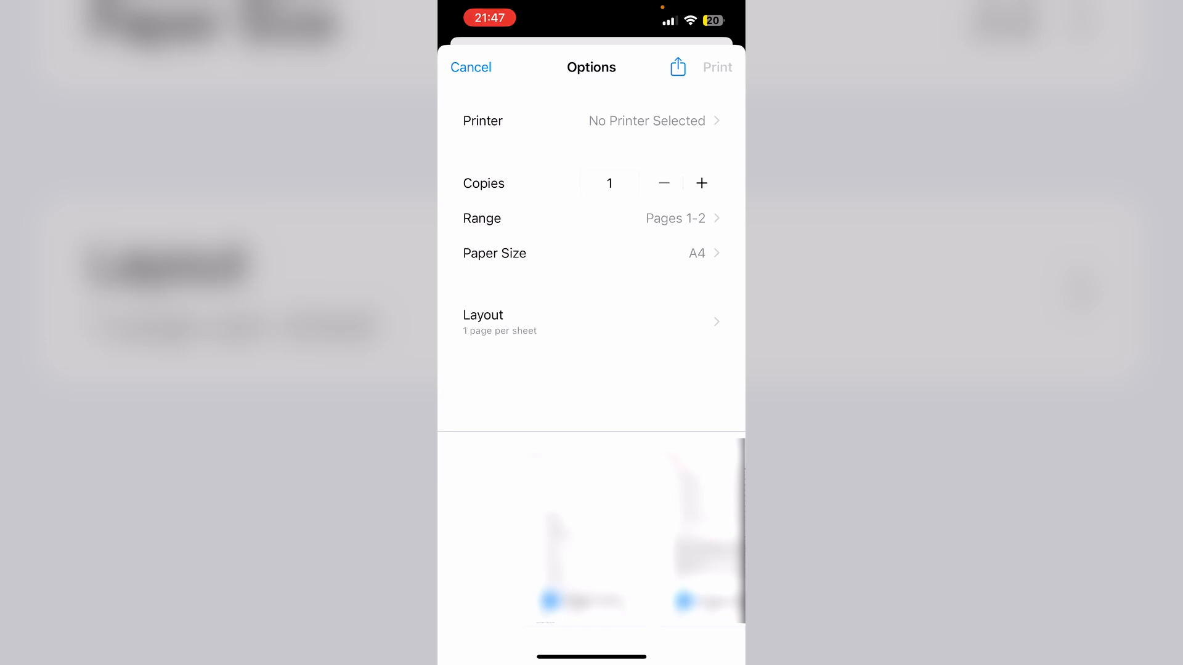